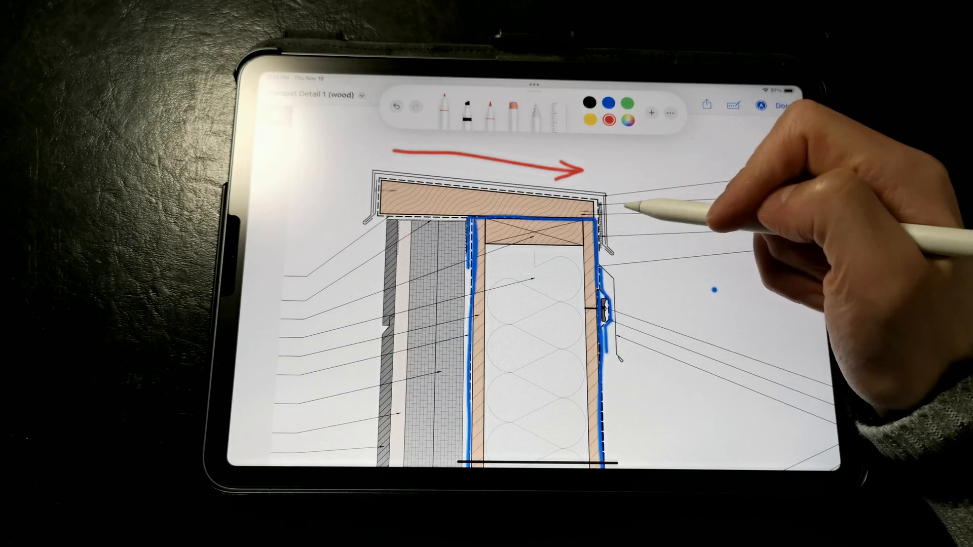
Draw a red arrow pointing down beside the right edge of the parapet coping
left_click_drag(627, 211, 627, 248)
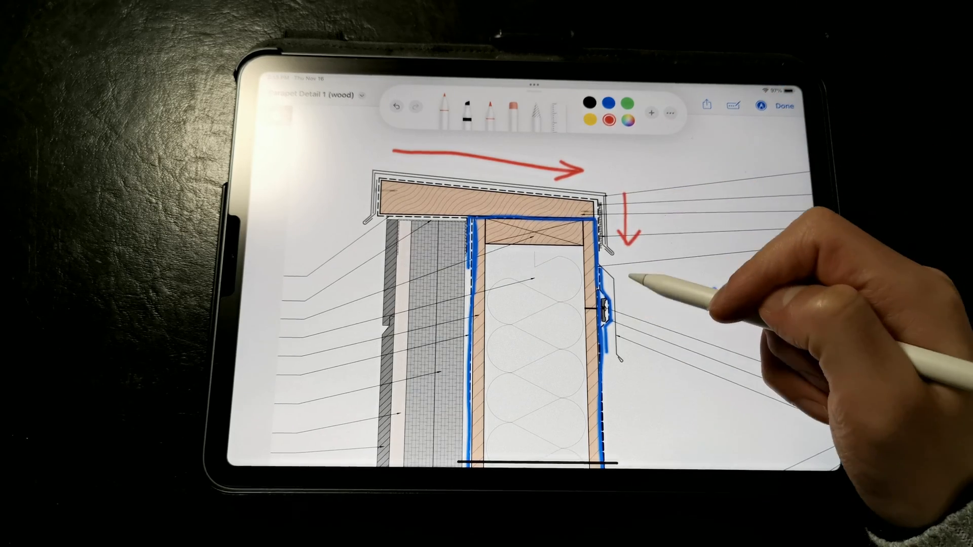